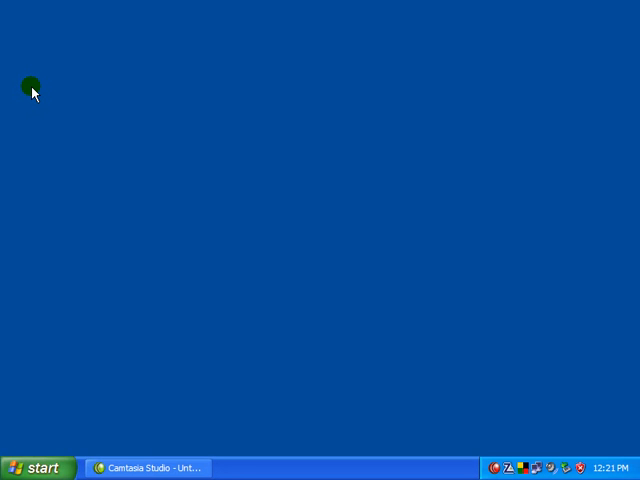
mouse_move(28, 351)
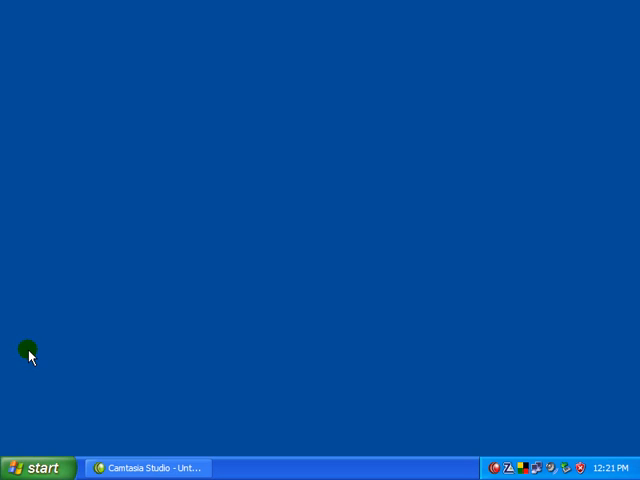
Open the Control Panel from the Start menu in classic view
click(40, 467)
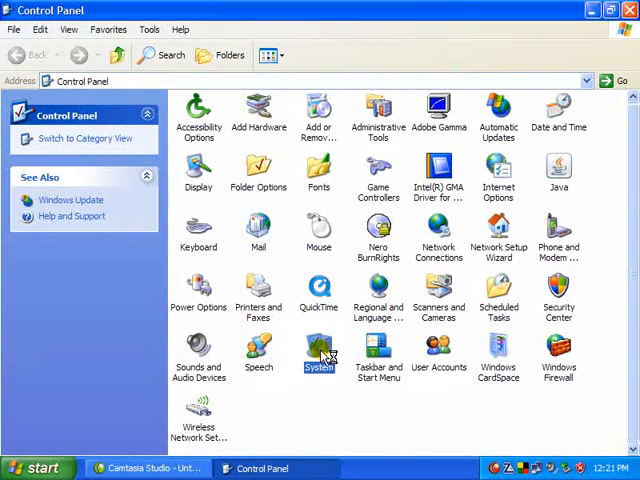
Open Device Manager from System Properties' Hardware tab, with USB controllers expanded
double_click(318, 350)
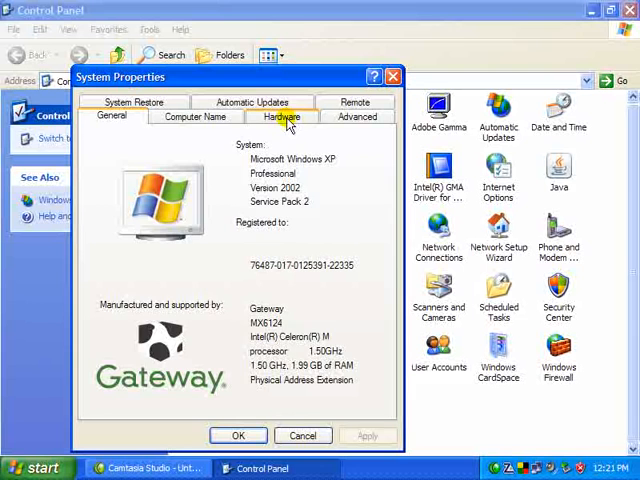
click(282, 116)
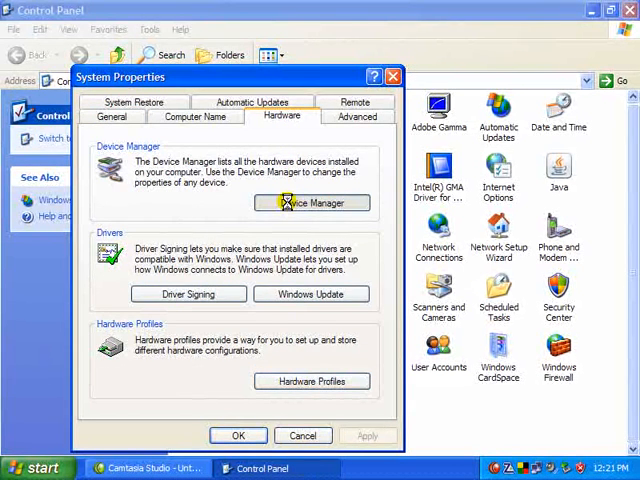
click(312, 203)
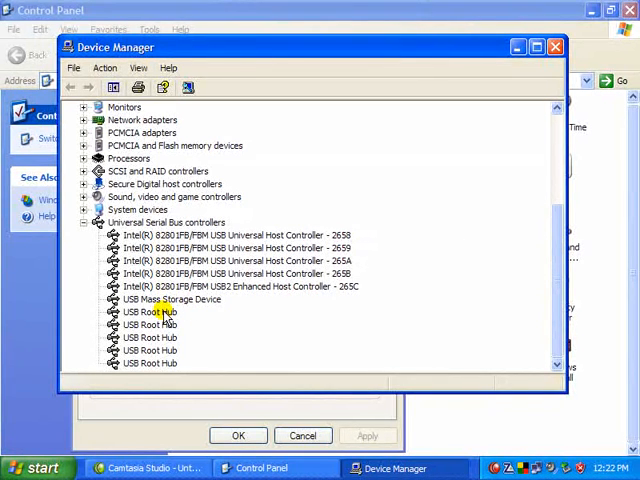
Open Properties for the Intel 82801FB/FBM USB Universal Host Controller 2658
right_click(147, 311)
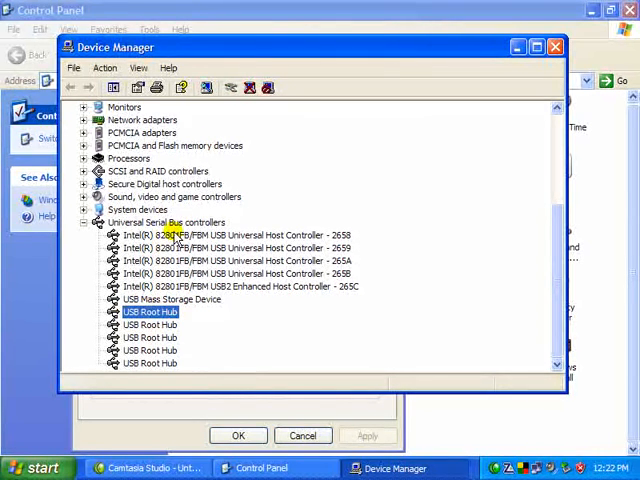
click(235, 234)
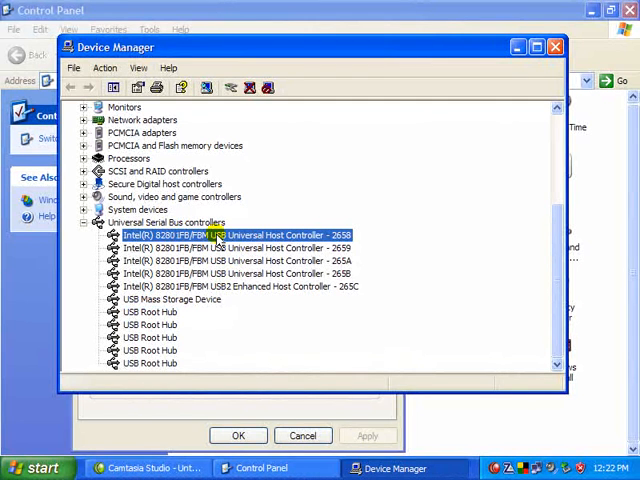
right_click(215, 234)
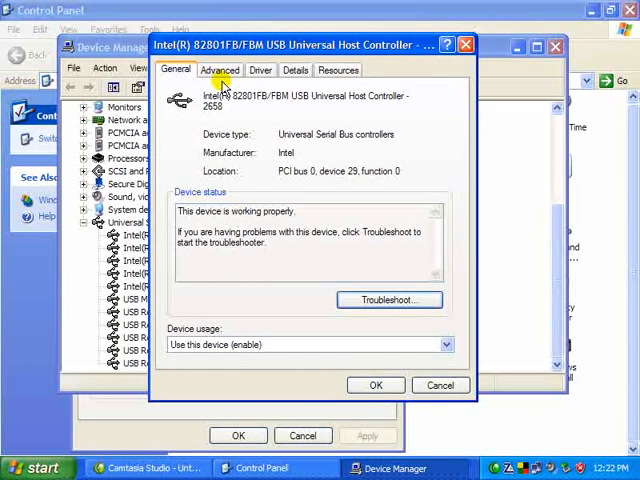
Check the 2658 controller's Advanced bandwidth usage, showing system reserved at 10%
click(220, 70)
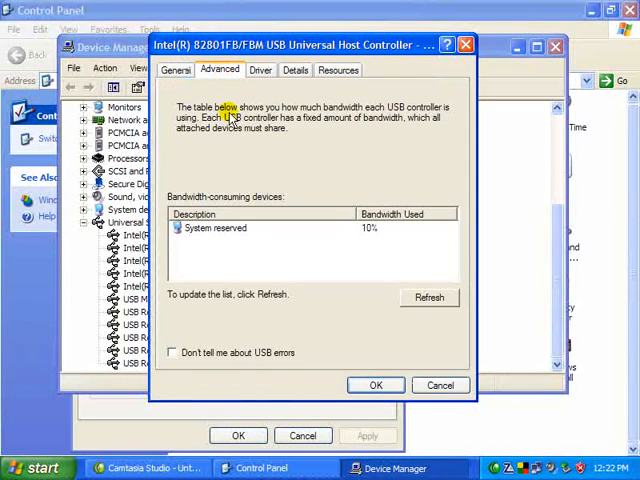
mouse_move(387, 228)
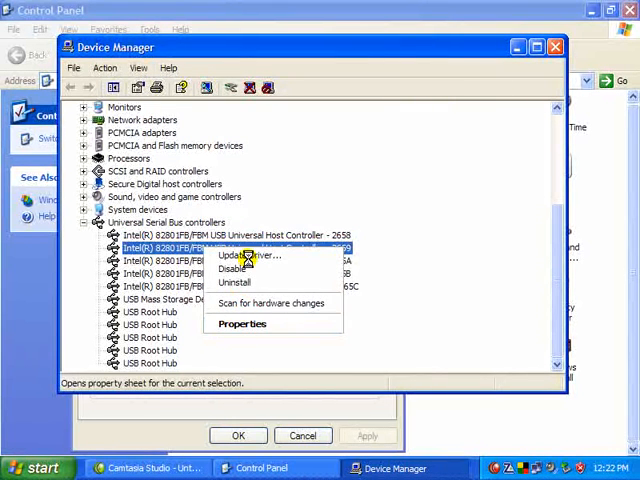
Check the 2659 controller's Advanced bandwidth usage (system reserved 21%), then close its properties
click(242, 323)
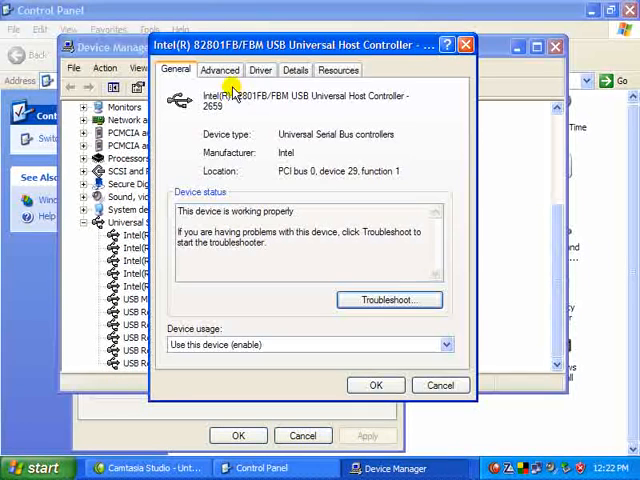
click(219, 70)
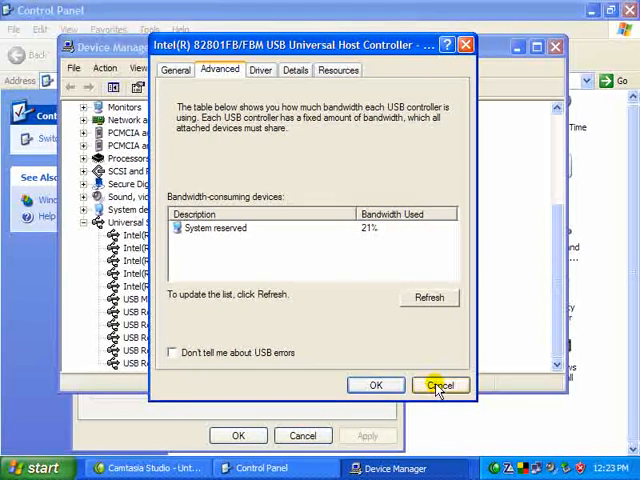
click(439, 385)
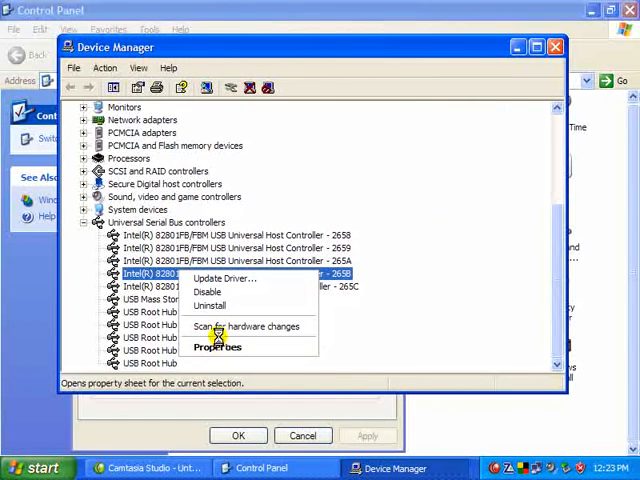
Check Advanced bandwidth for the 265B controller (system reserved 10%) and the USB2 Enhanced 265C controller
click(217, 346)
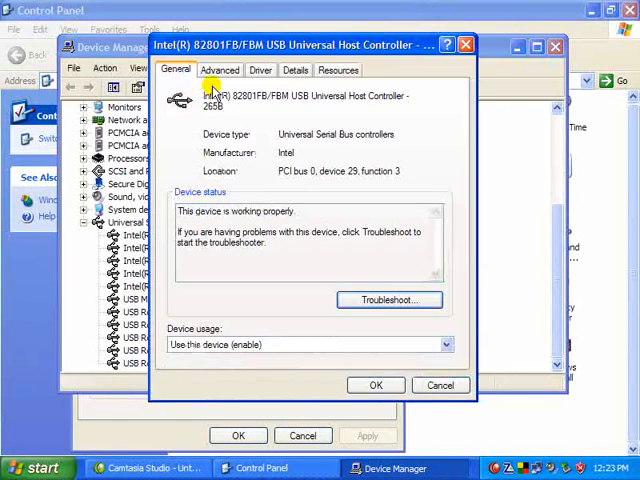
click(220, 70)
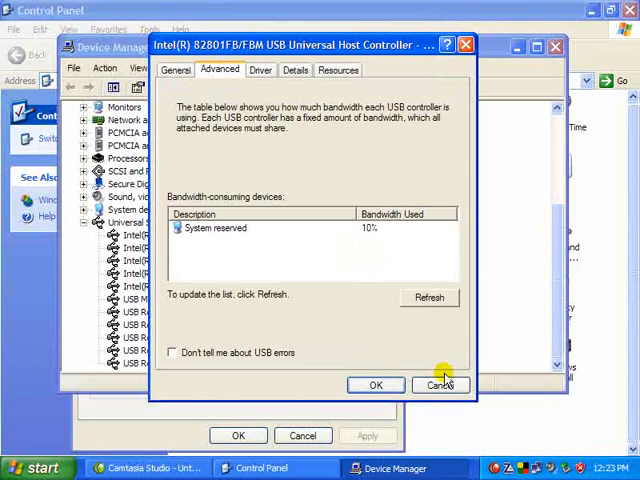
click(440, 385)
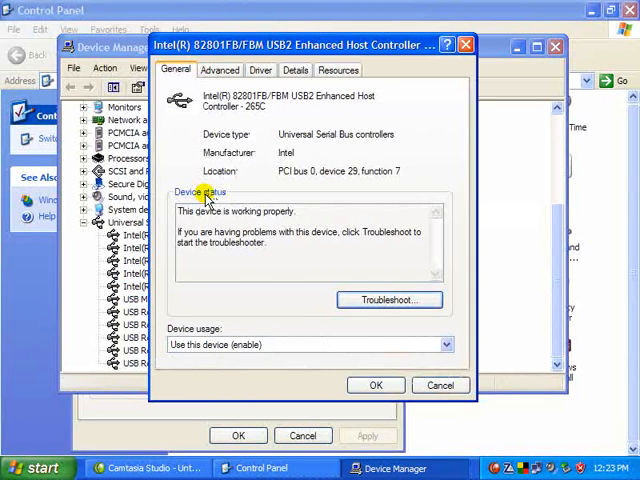
click(220, 69)
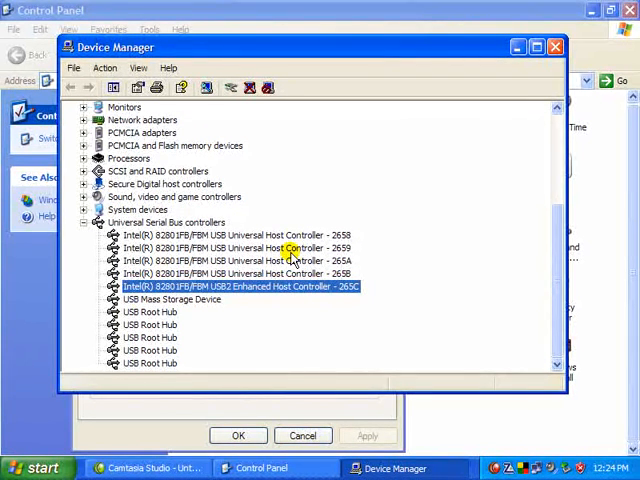
click(240, 248)
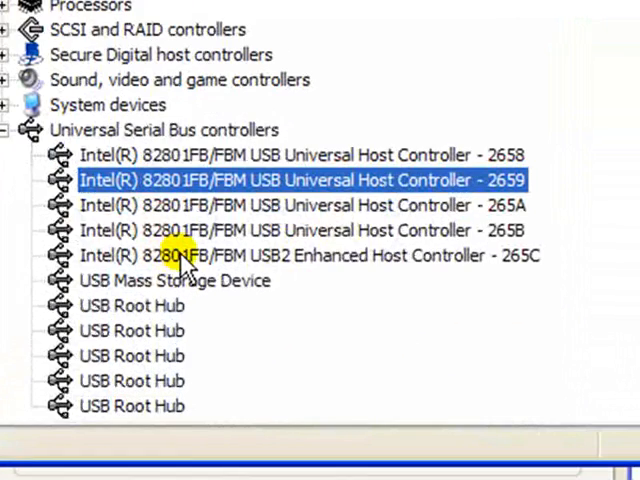
mouse_move(455, 270)
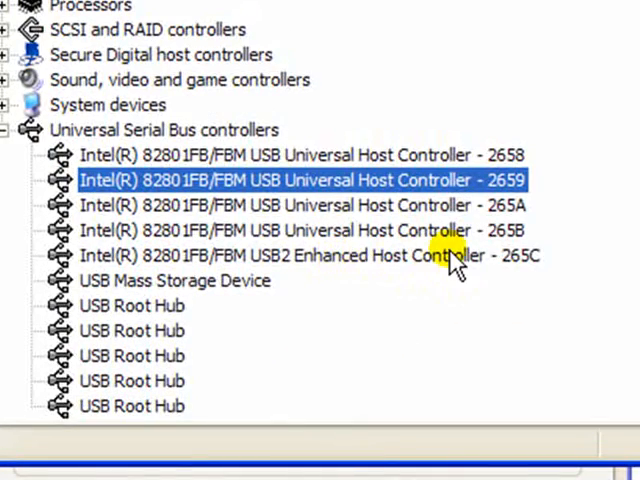